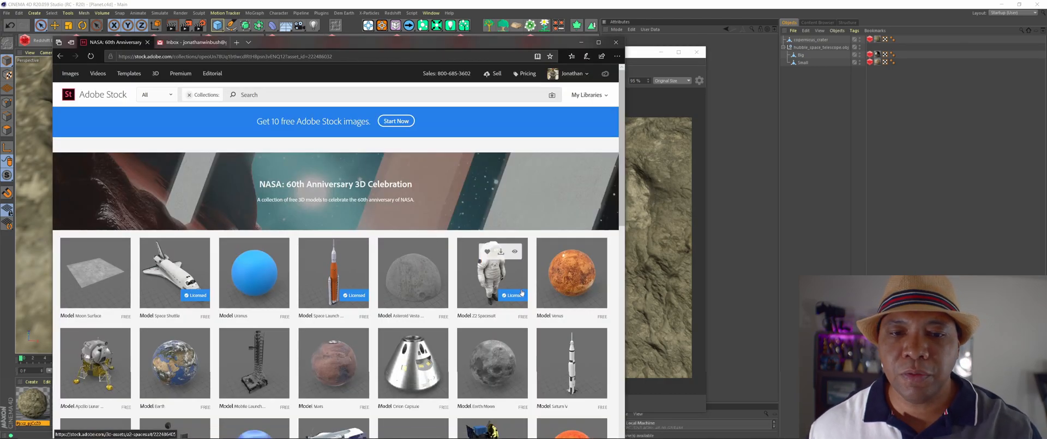
# Review the Redshift telescope render in Cinema 4D, then switch over to After Effects.
pyautogui.scroll(-3)
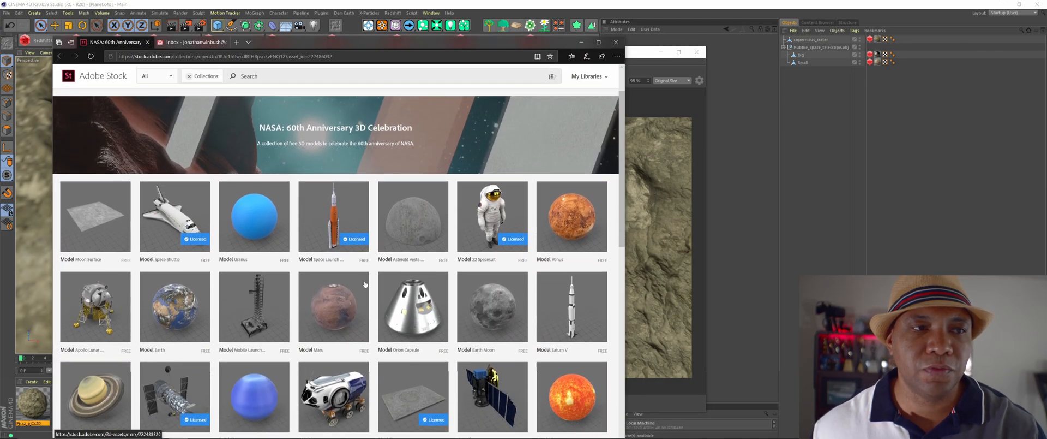
pyautogui.scroll(-3)
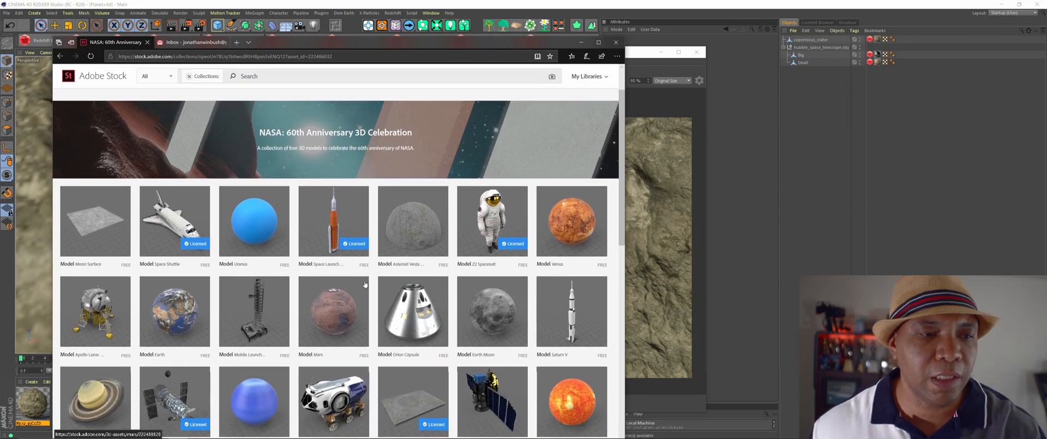
pyautogui.scroll(-3)
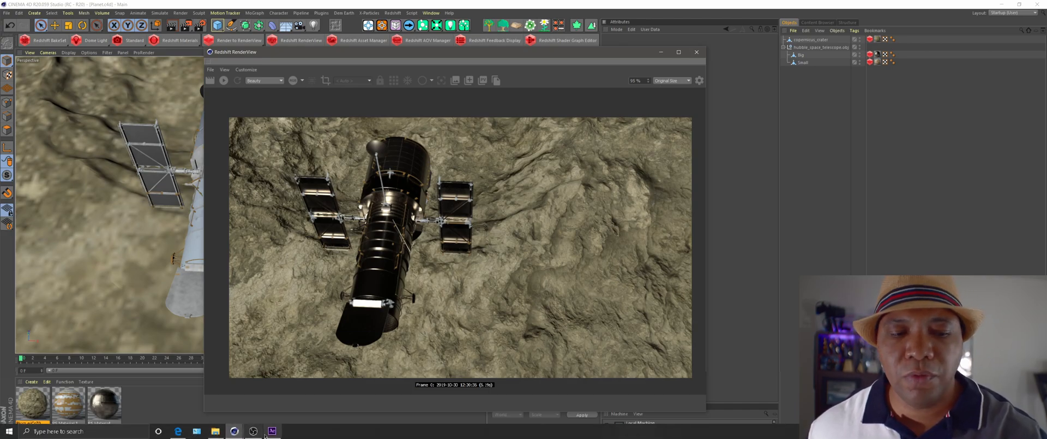
pyautogui.click(271, 431)
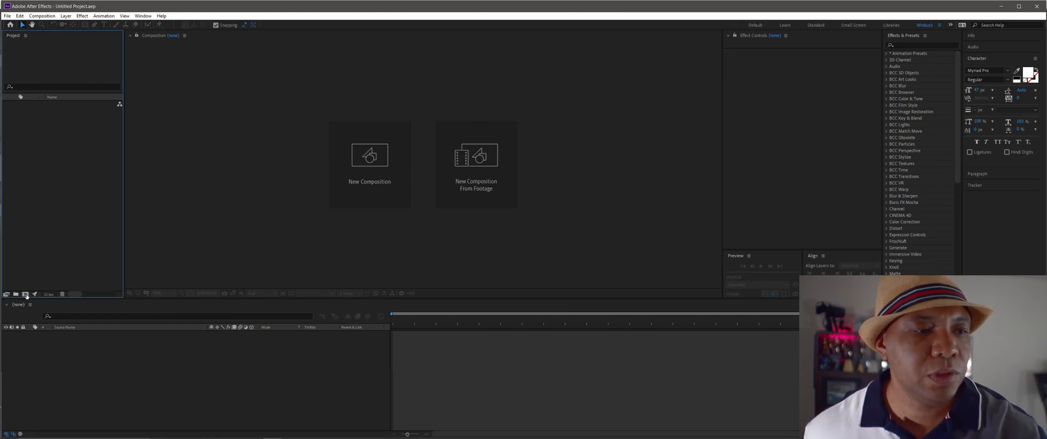
# Create a new composition named FLUX at 4096×2048, 24 fps and confirm its settings.
pyautogui.click(370, 164)
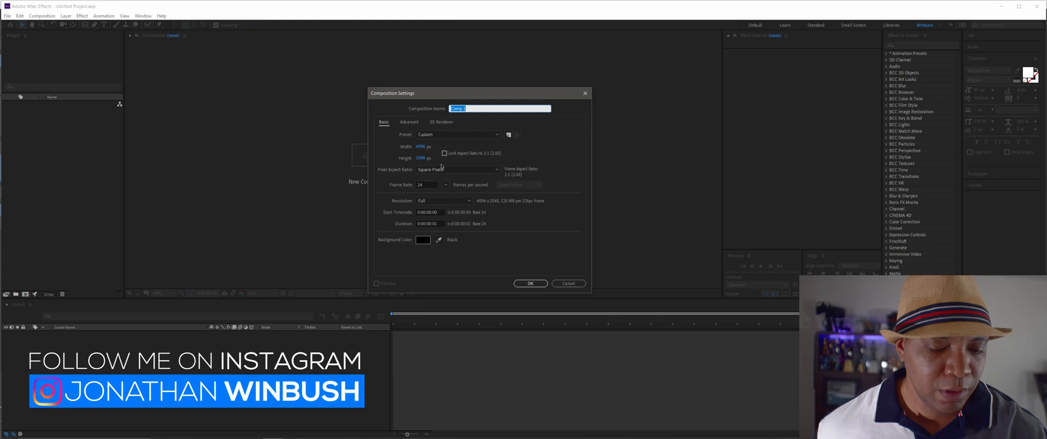
pyautogui.write('FLUX')
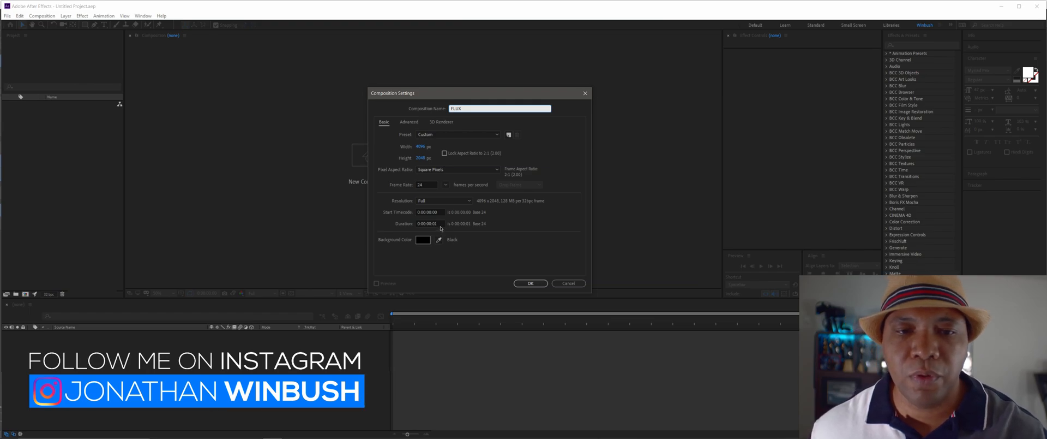
pyautogui.click(530, 282)
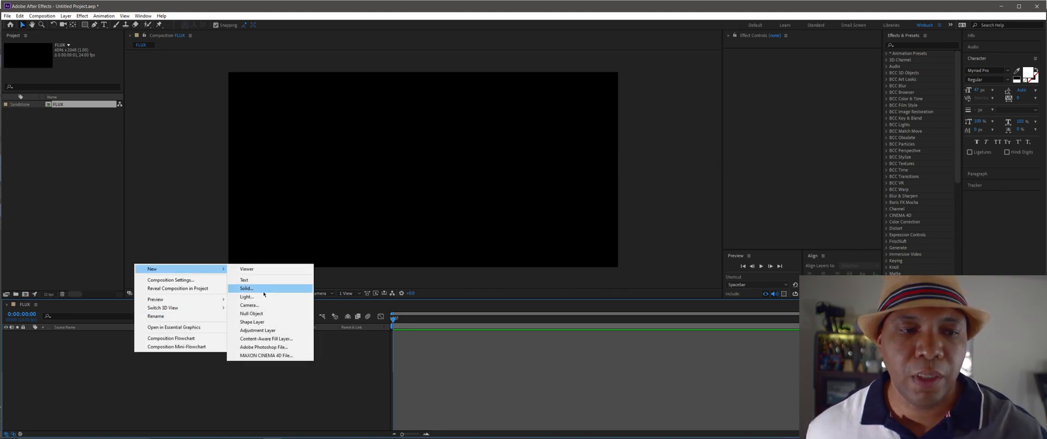
# Add a black solid layer made to match the FLUX composition size.
pyautogui.click(246, 288)
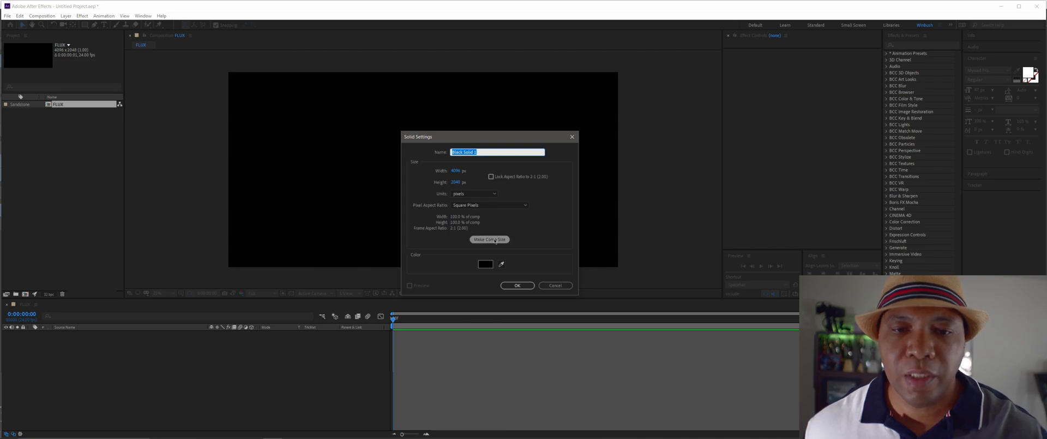
pyautogui.click(488, 239)
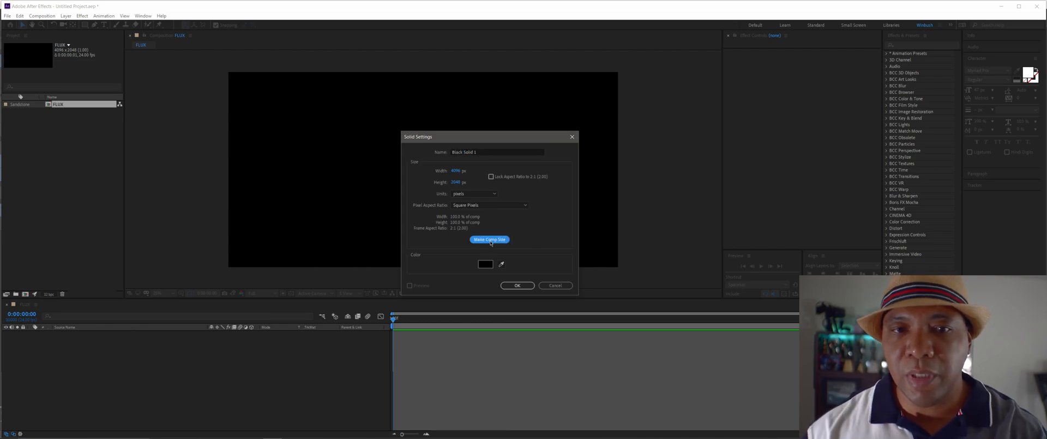
pyautogui.moveTo(508, 229)
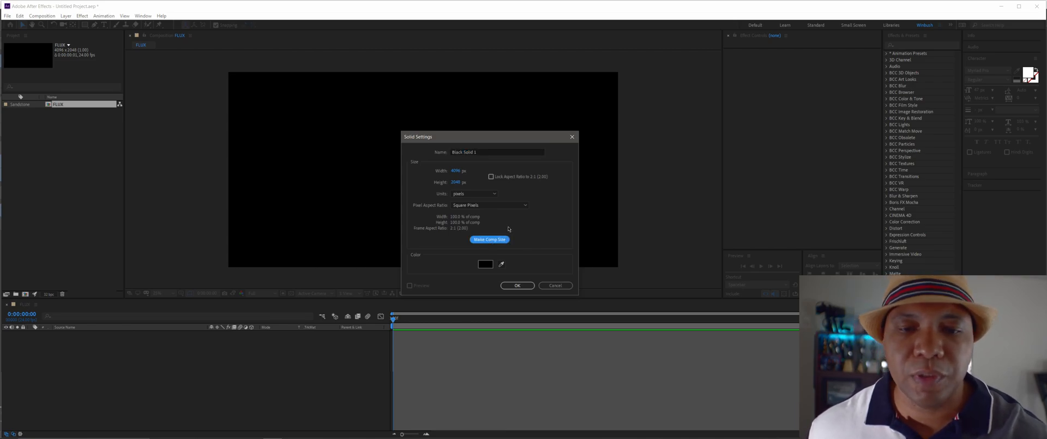
pyautogui.click(517, 285)
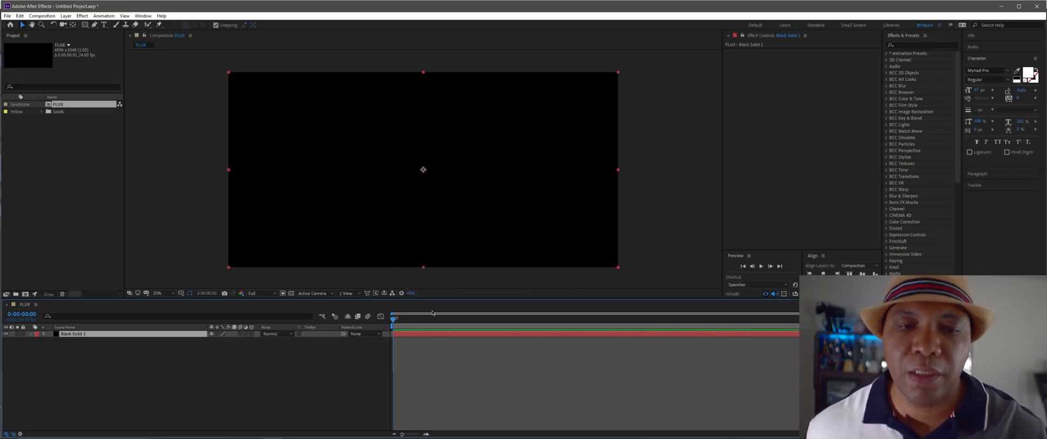
# Find Mettle Flux by searching 'flu', apply it to the solid, and set Frame Layout to Monoscopic.
pyautogui.click(922, 44)
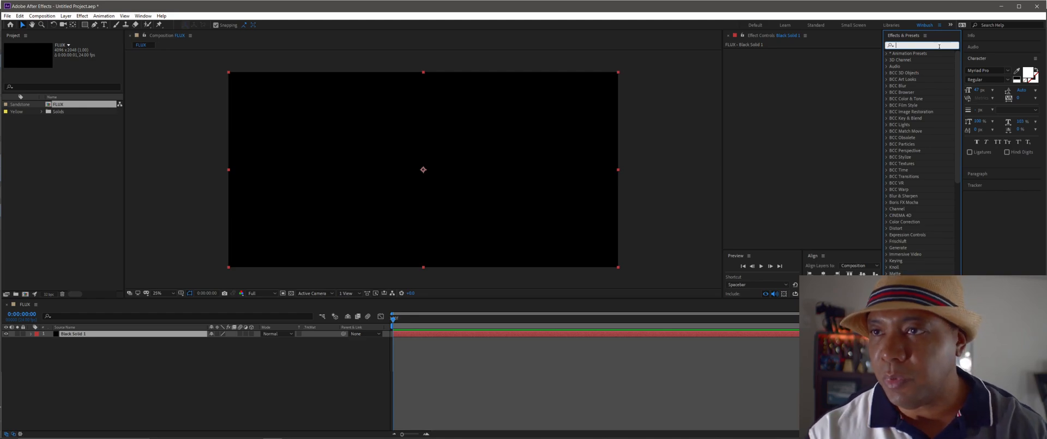
pyautogui.write('flu')
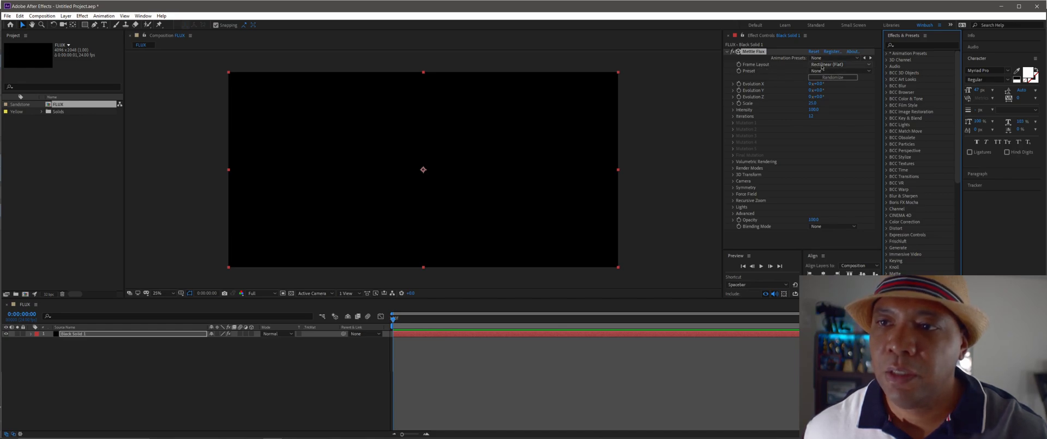
pyautogui.click(840, 64)
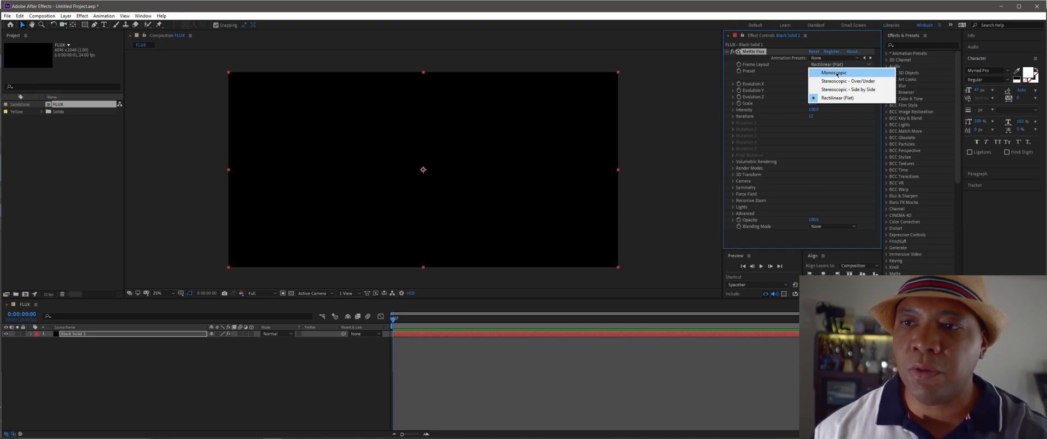
pyautogui.moveTo(838, 97)
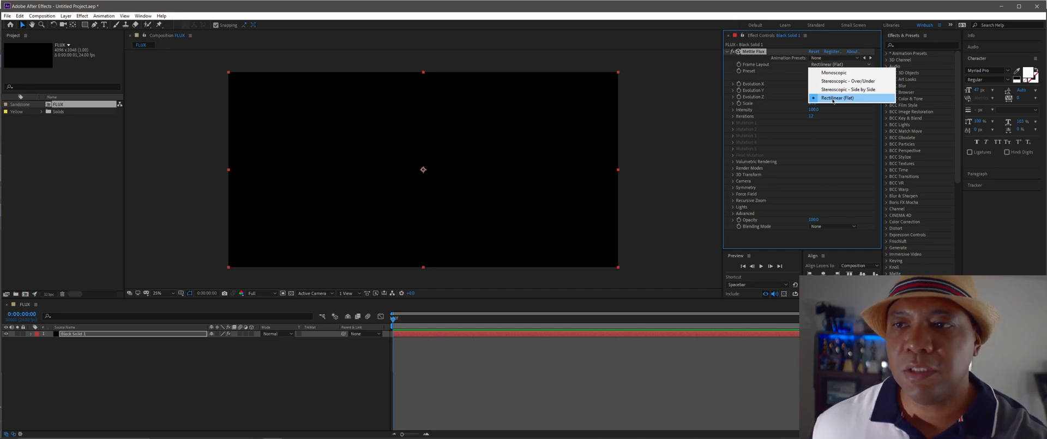
pyautogui.moveTo(834, 72)
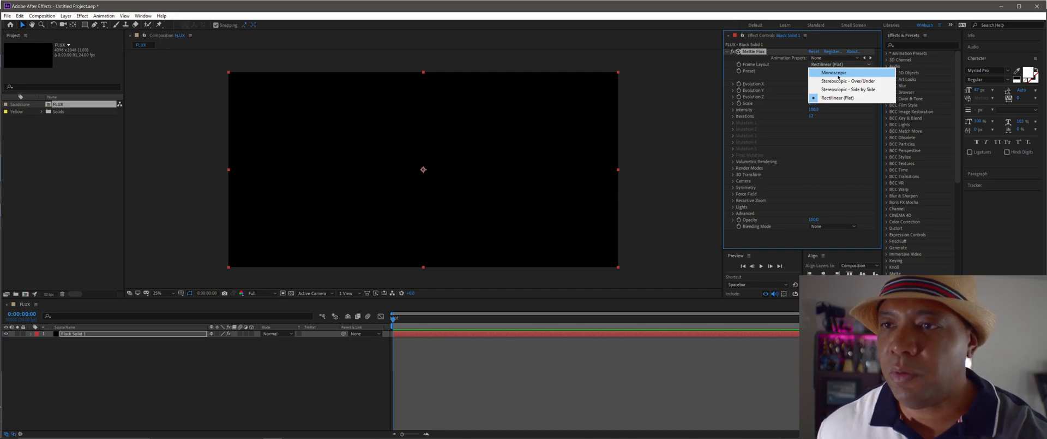
pyautogui.click(834, 73)
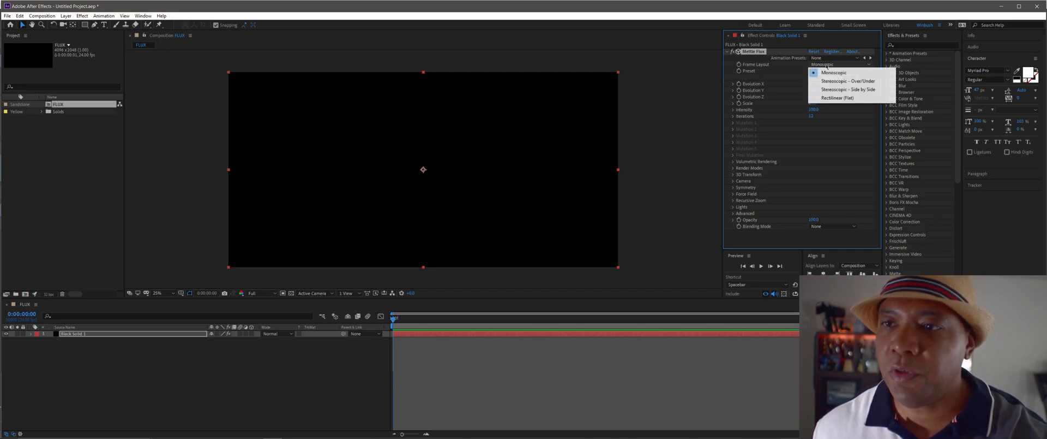
pyautogui.moveTo(849, 80)
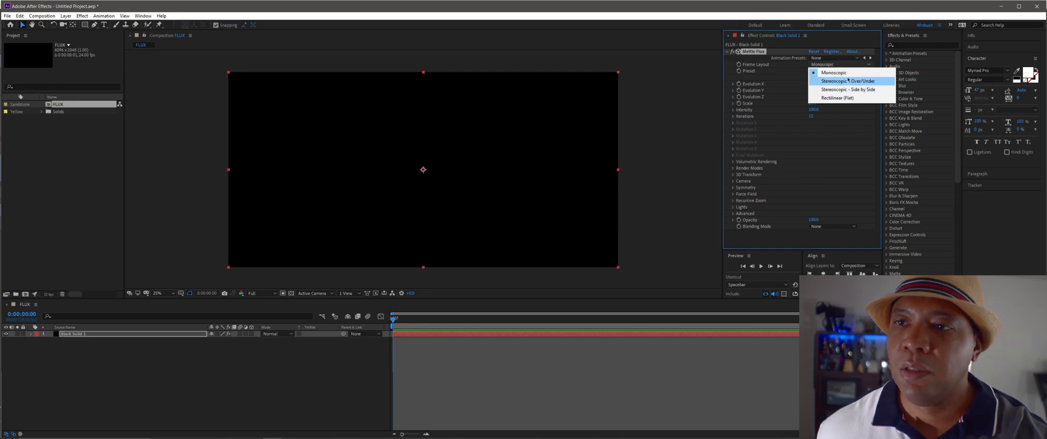
pyautogui.click(833, 72)
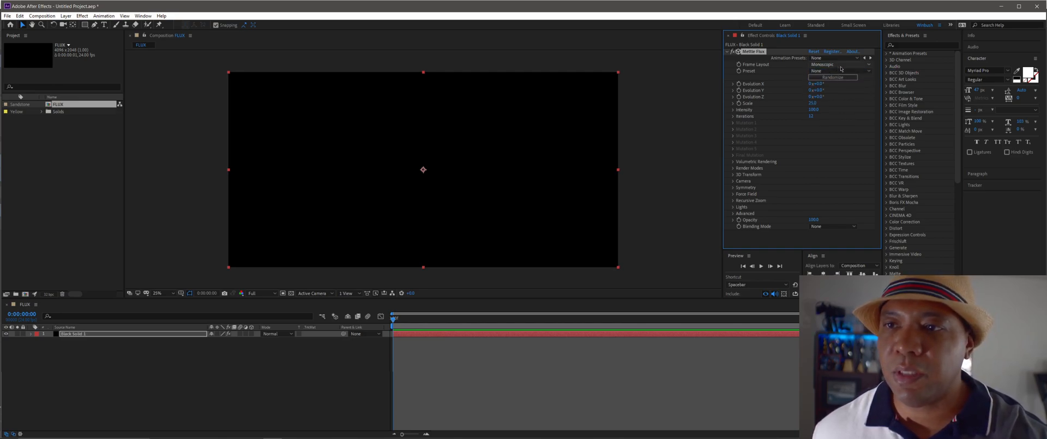
# Choose the Supernova preset from the Flux preset list.
pyautogui.click(840, 71)
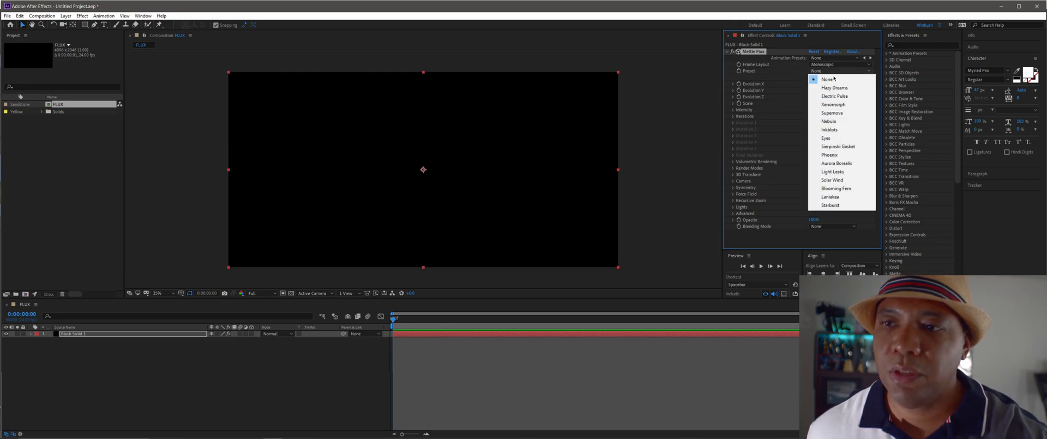
pyautogui.moveTo(832, 113)
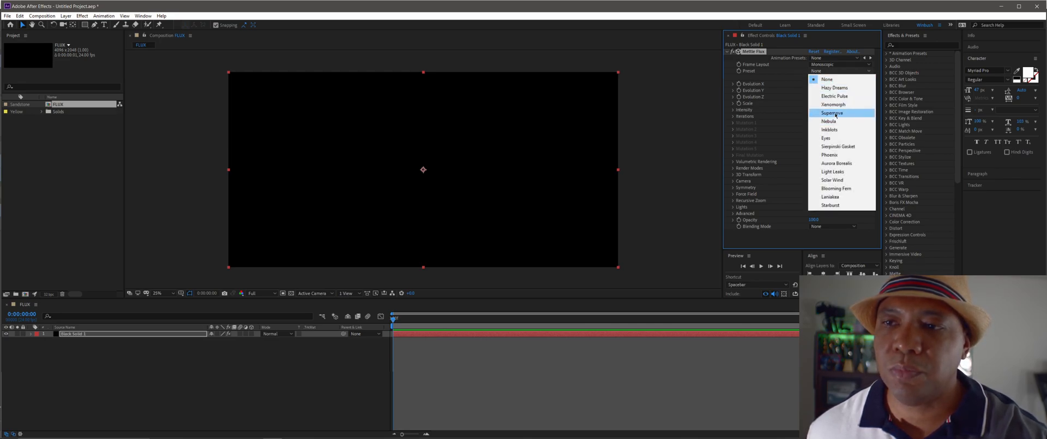
pyautogui.click(833, 112)
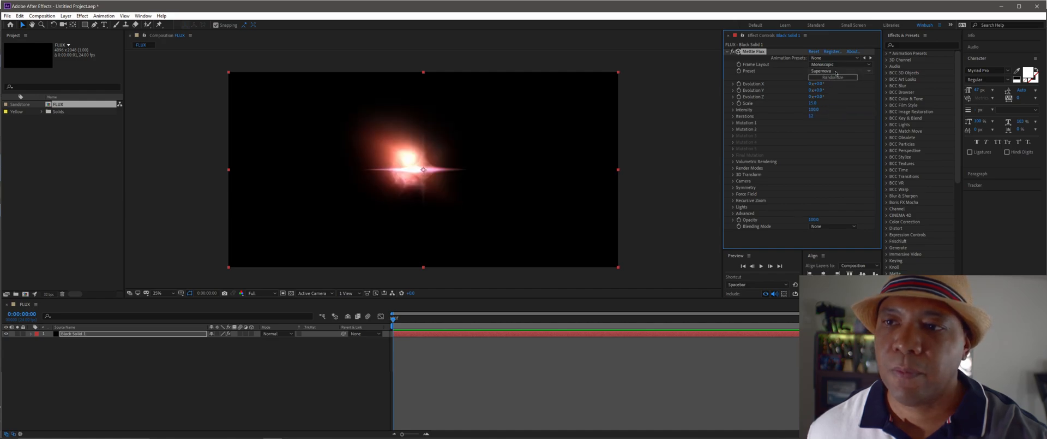
pyautogui.click(837, 71)
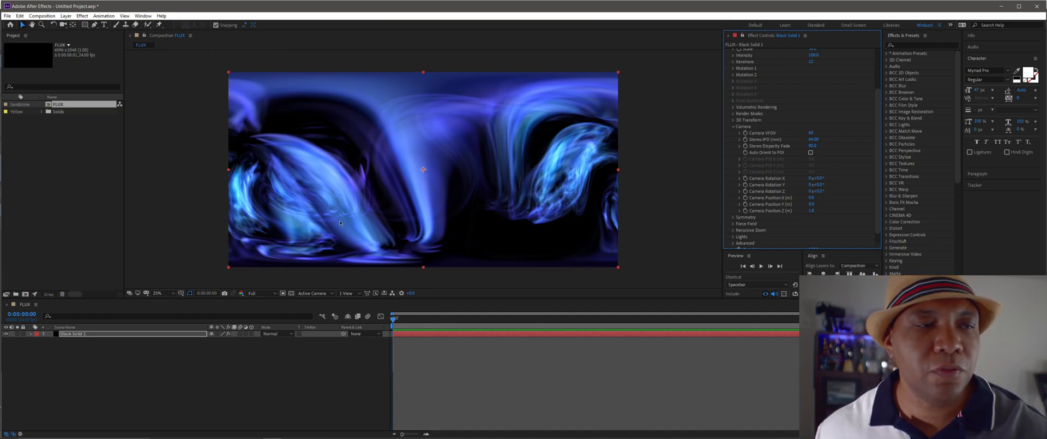
# Browse the Window menu for available panels and extensions.
pyautogui.click(143, 15)
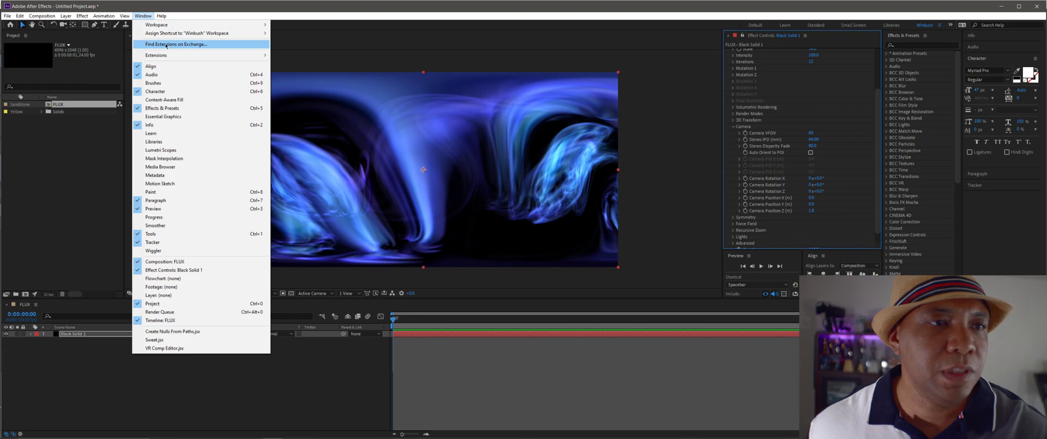
pyautogui.moveTo(281, 63)
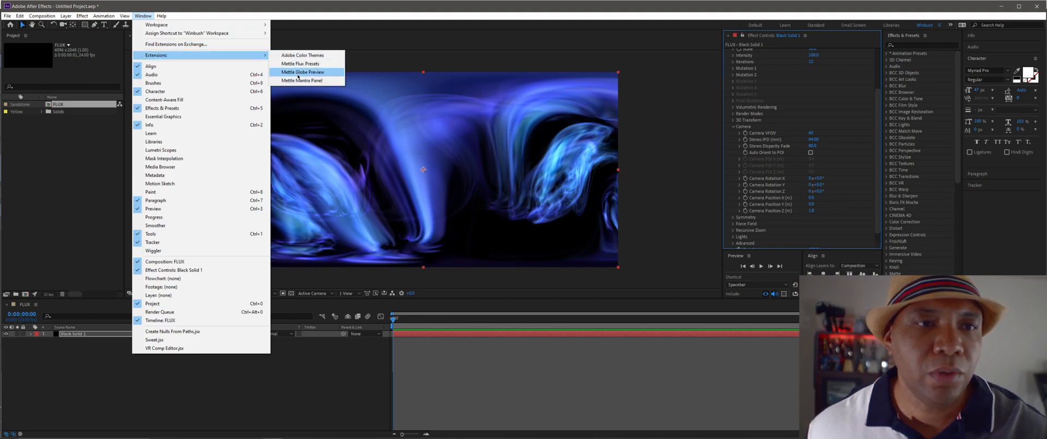
# View the nebula wrapped on a sphere in Mettle Globe Preview, then close the preview.
pyautogui.click(302, 71)
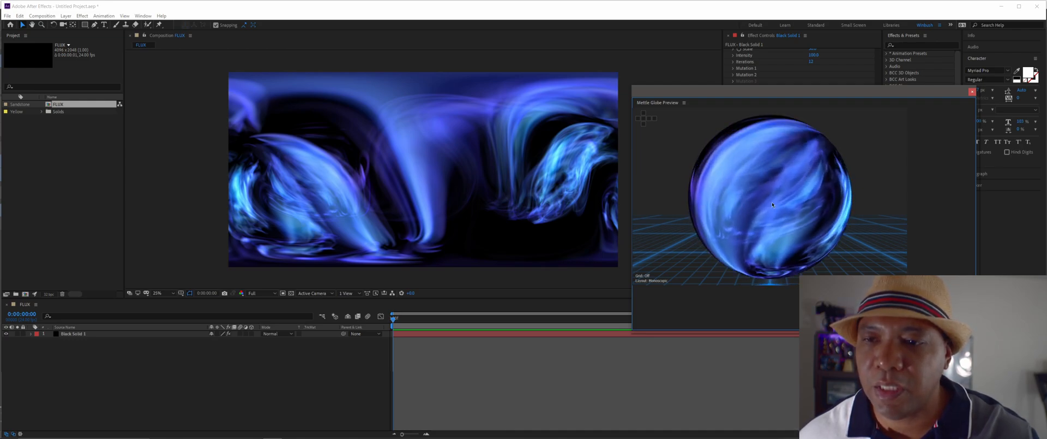
pyautogui.click(972, 92)
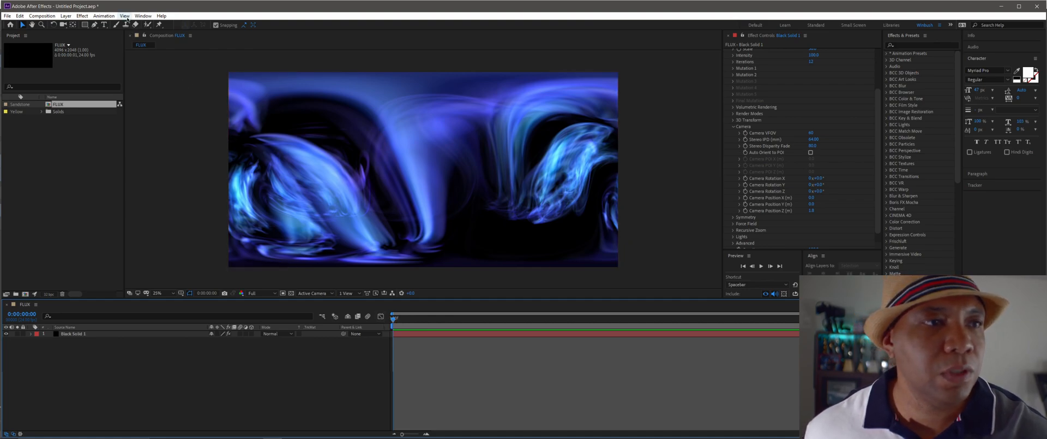
# Add FLUX to the Render Queue with its output module format set to Radiance Sequence.
pyautogui.click(42, 16)
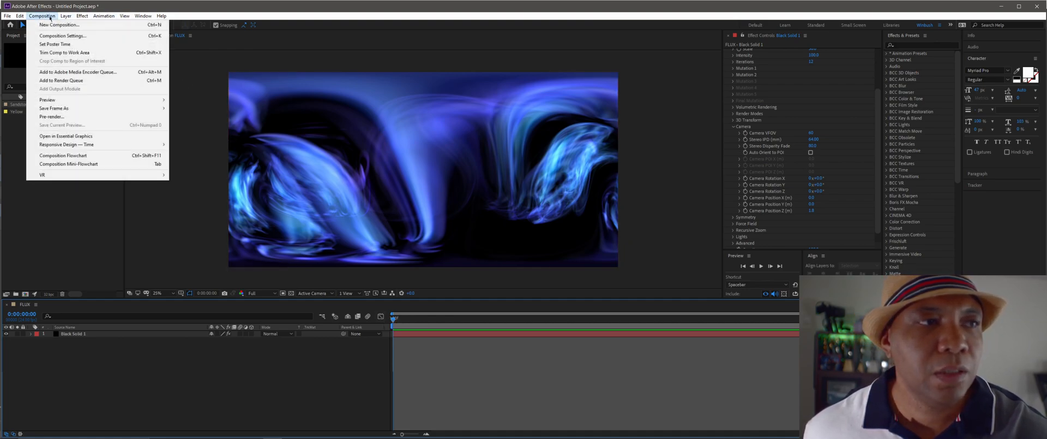
pyautogui.moveTo(61, 79)
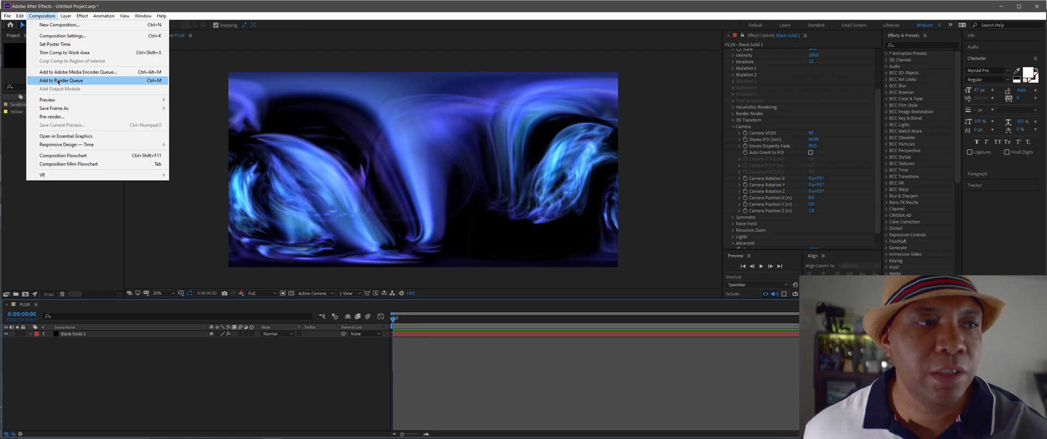
pyautogui.click(61, 79)
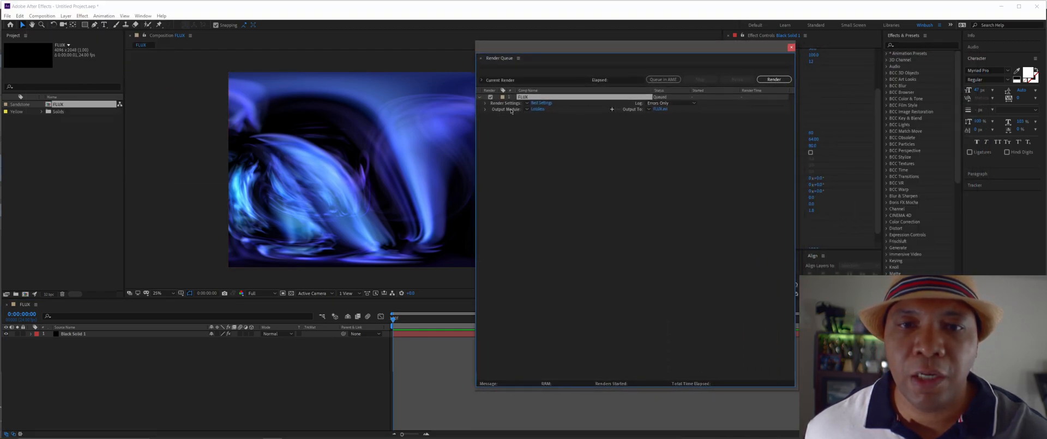
pyautogui.click(538, 109)
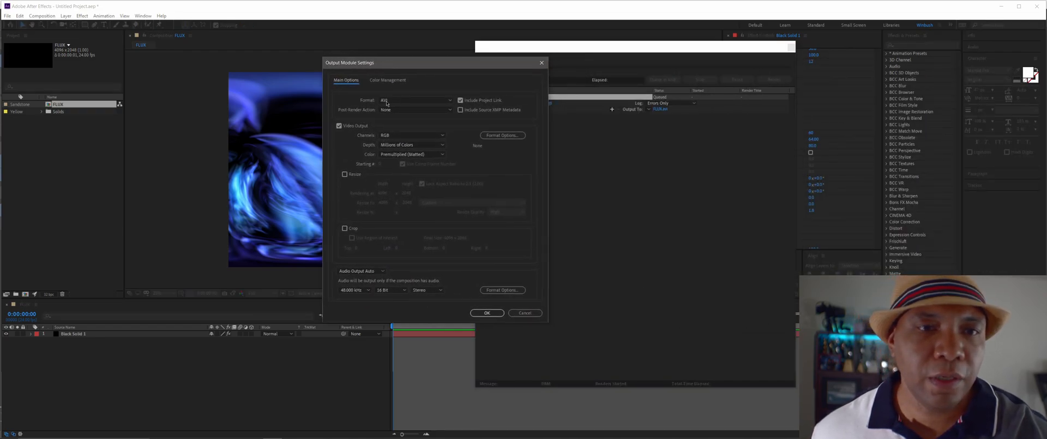
pyautogui.click(414, 100)
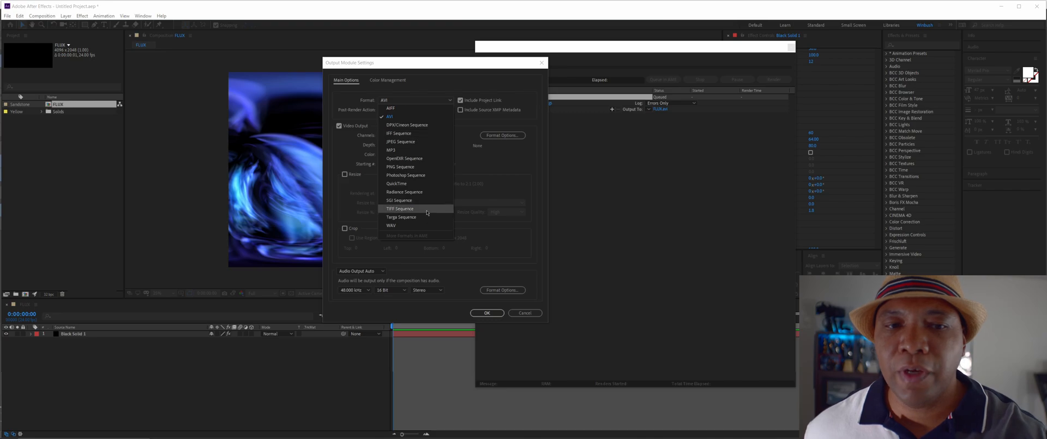
pyautogui.click(403, 192)
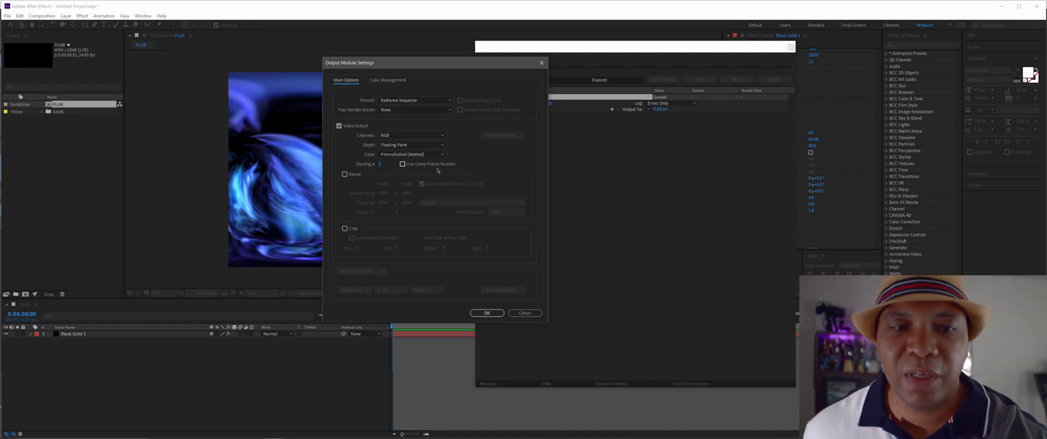
pyautogui.click(486, 312)
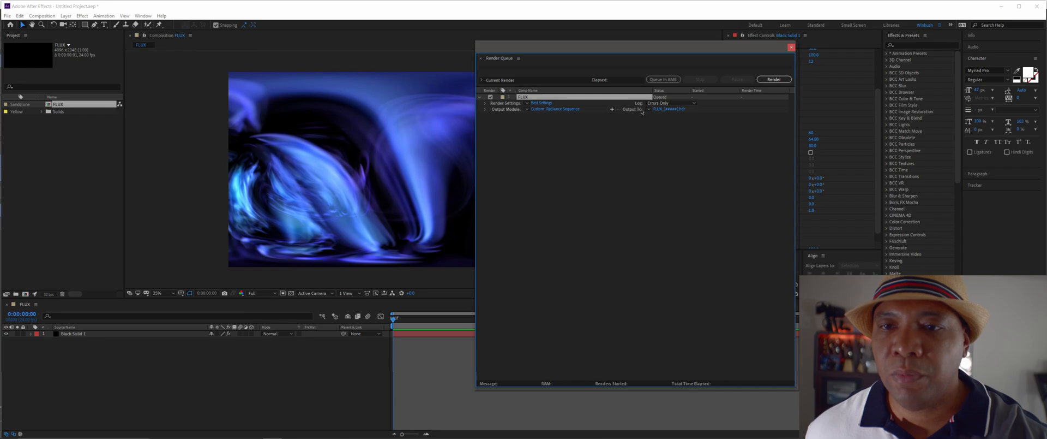
# Save the output into the c4d folder under FLUX HDRI and start the render.
pyautogui.click(669, 110)
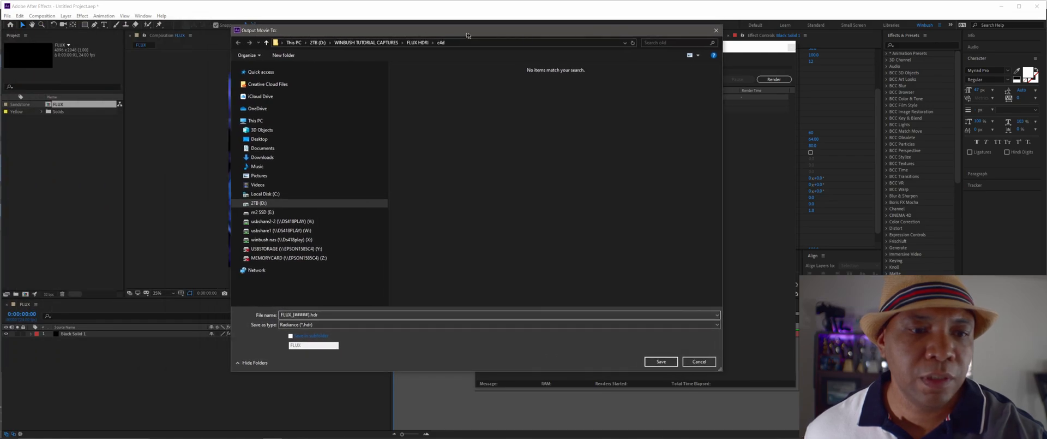
pyautogui.click(333, 315)
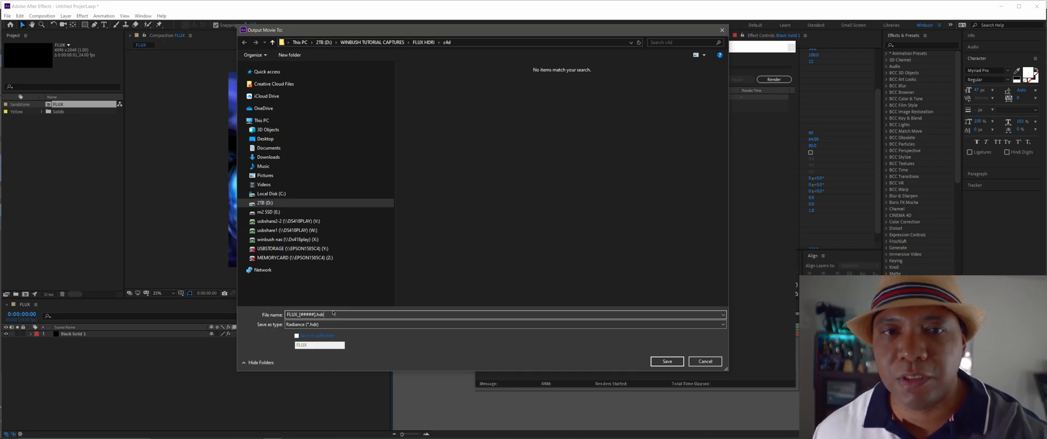
pyautogui.click(665, 360)
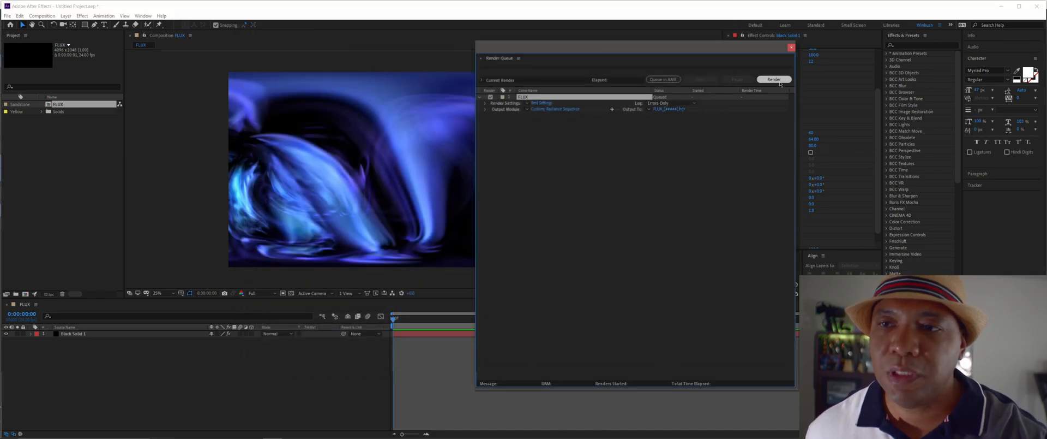
pyautogui.click(774, 79)
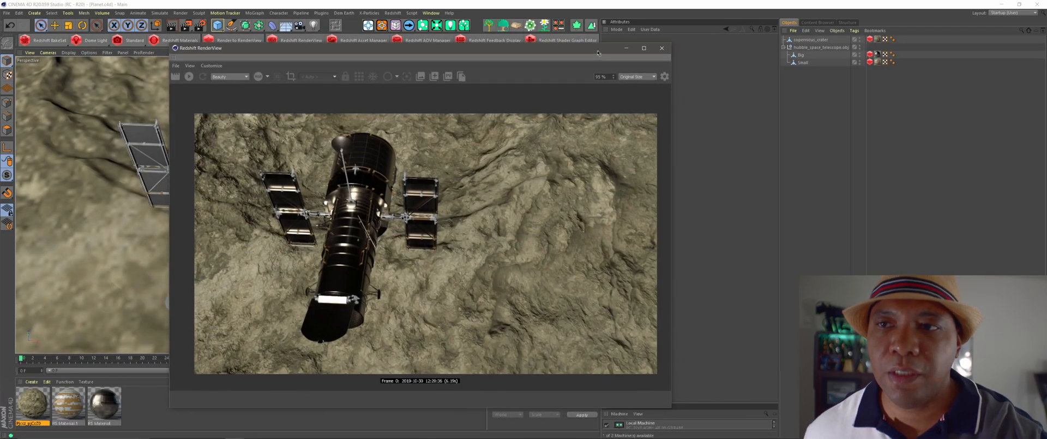
# Add a Redshift Dome Light to the scene and pick the rendered FLUX HDR file for it.
pyautogui.moveTo(421, 46); pyautogui.dragTo(488, 63)
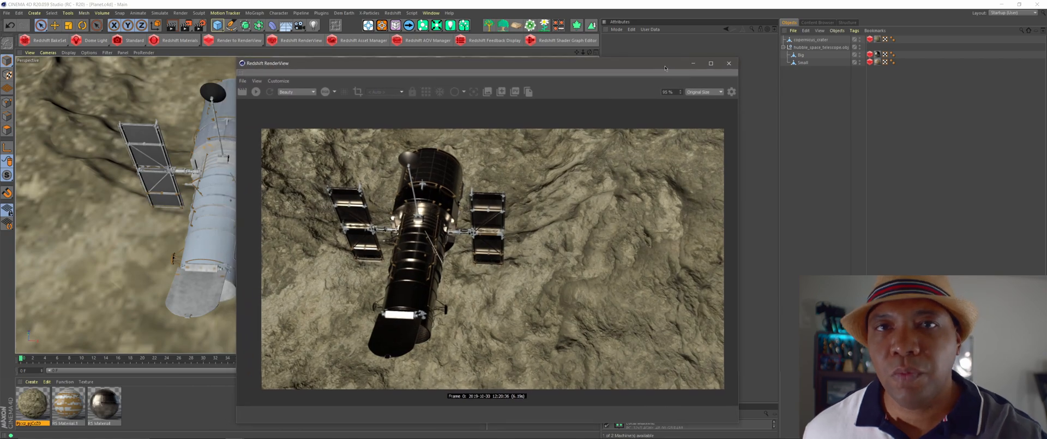
pyautogui.click(96, 40)
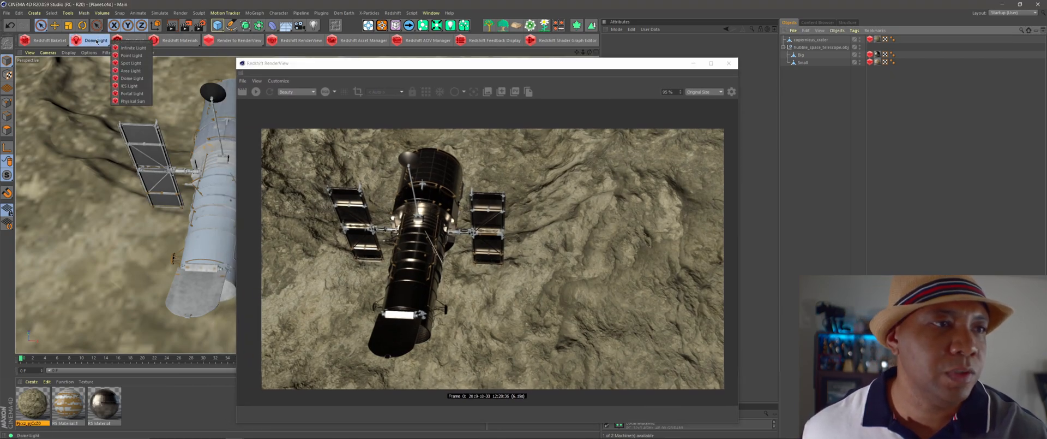
pyautogui.click(132, 78)
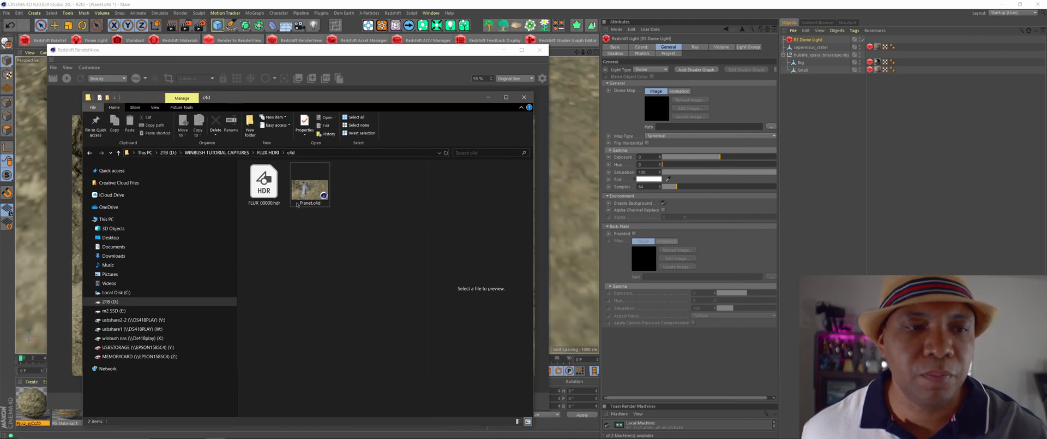
pyautogui.click(263, 180)
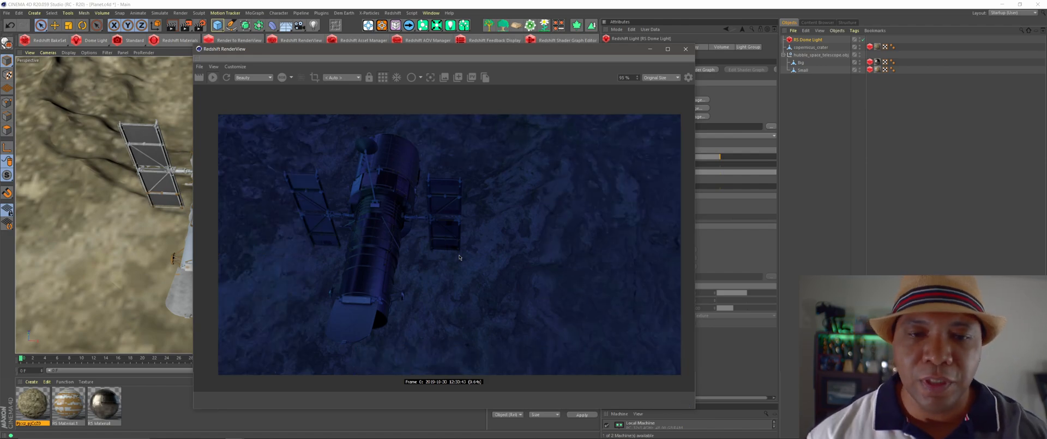
pyautogui.moveTo(285, 302)
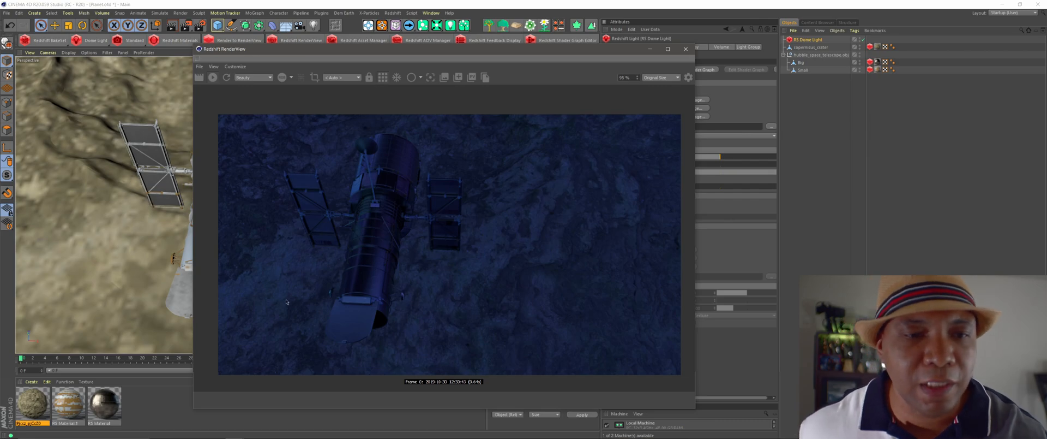
# Assign FLUX_00000.hdr as the RS Dome Light texture so the telescope render glows blue.
pyautogui.moveTo(223, 48); pyautogui.dragTo(434, 47)
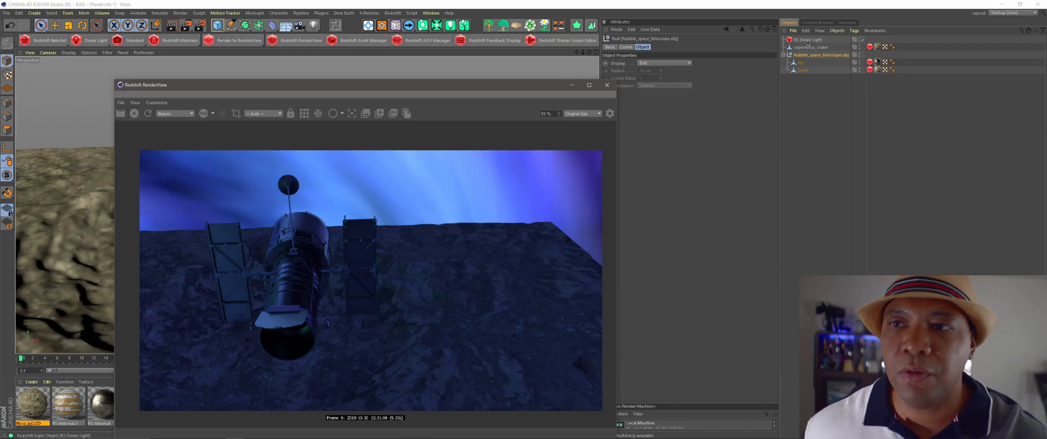
# Disable the dome light's background so the sky renders black behind the blue-lit telescope.
pyautogui.click(809, 39)
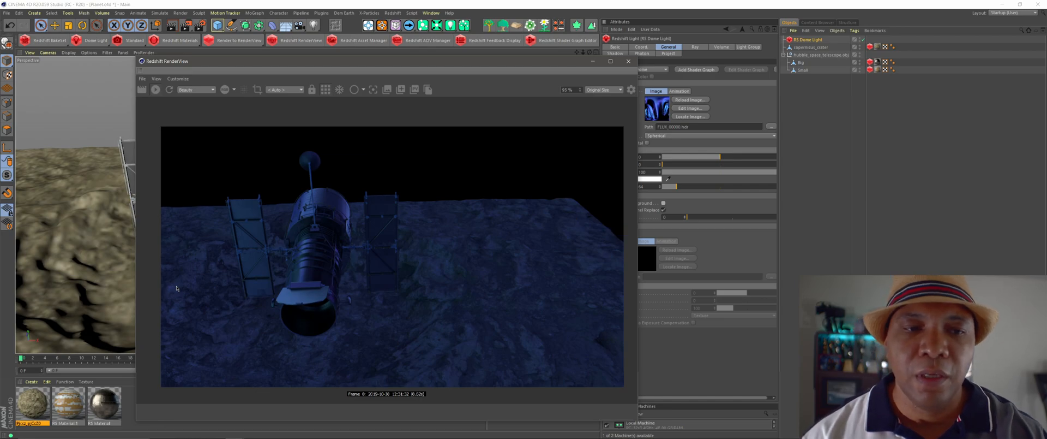
pyautogui.moveTo(227, 246)
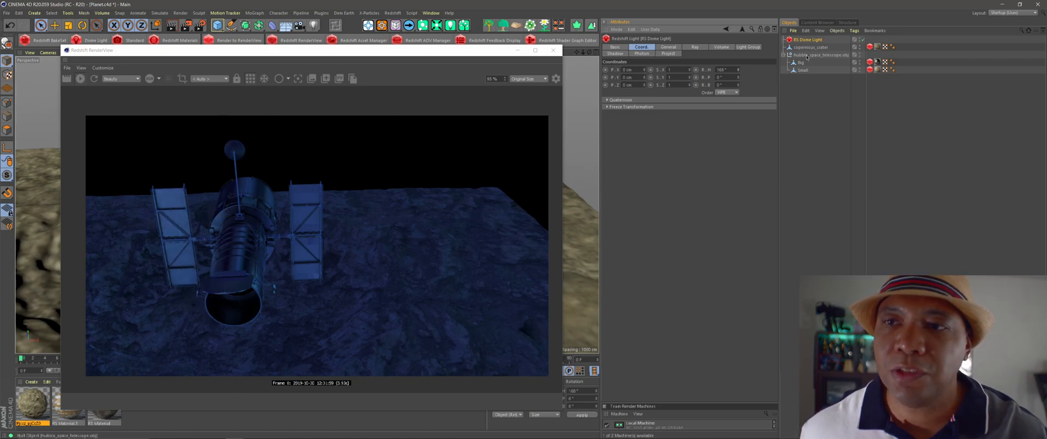
# Reframe to a frontal, higher angle and move the RenderView aside to reveal the viewport.
pyautogui.moveTo(91, 50); pyautogui.dragTo(421, 43)
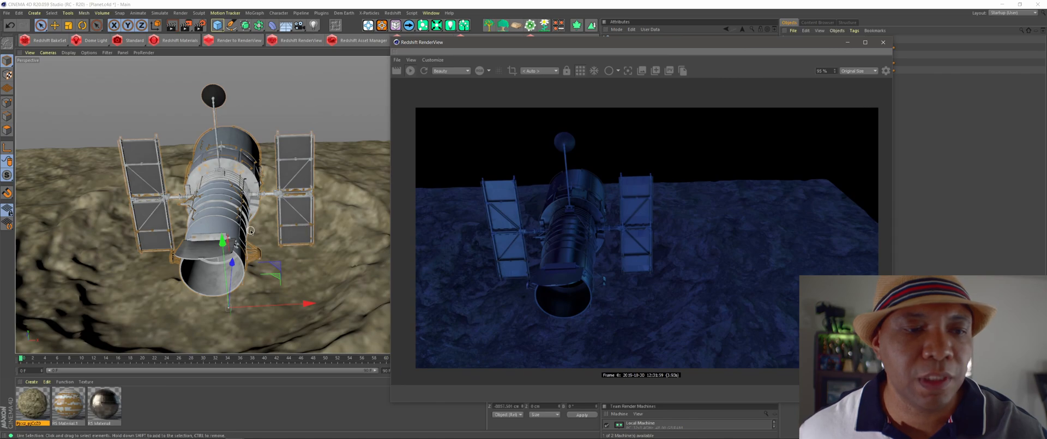